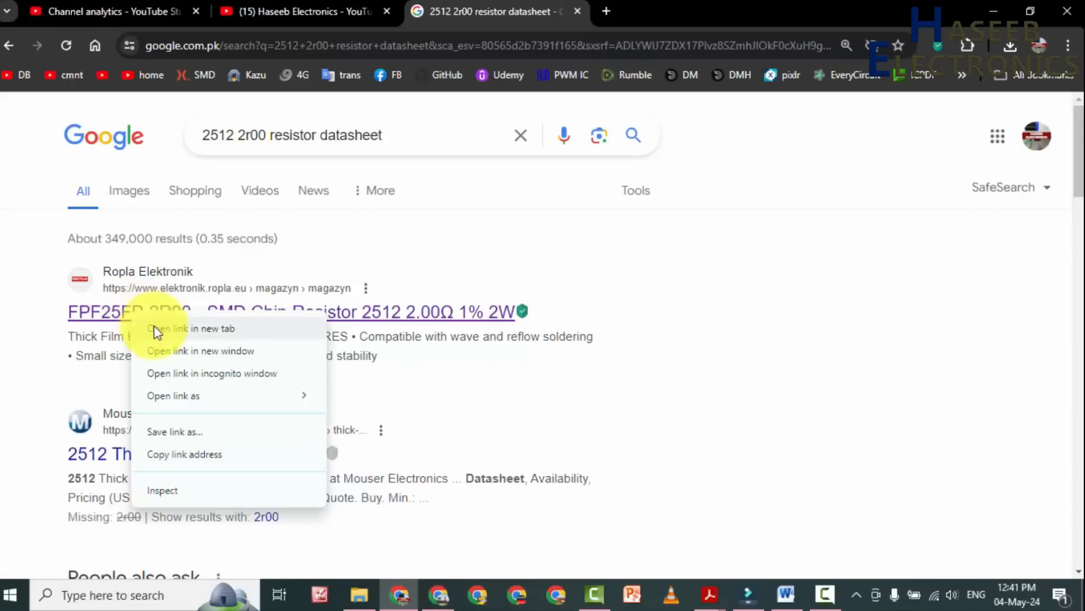
# - Open the Ropla 2512 2.00Ω resistor page, download its cr_fpf.pdf datasheet and view it
pyautogui.click(193, 328)
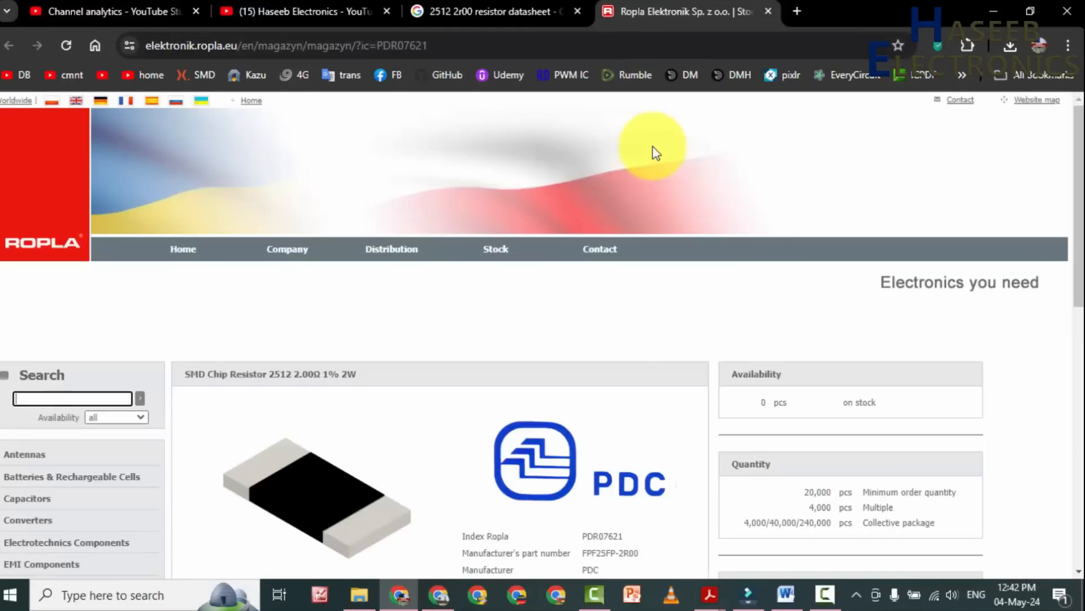
pyautogui.scroll(-3)
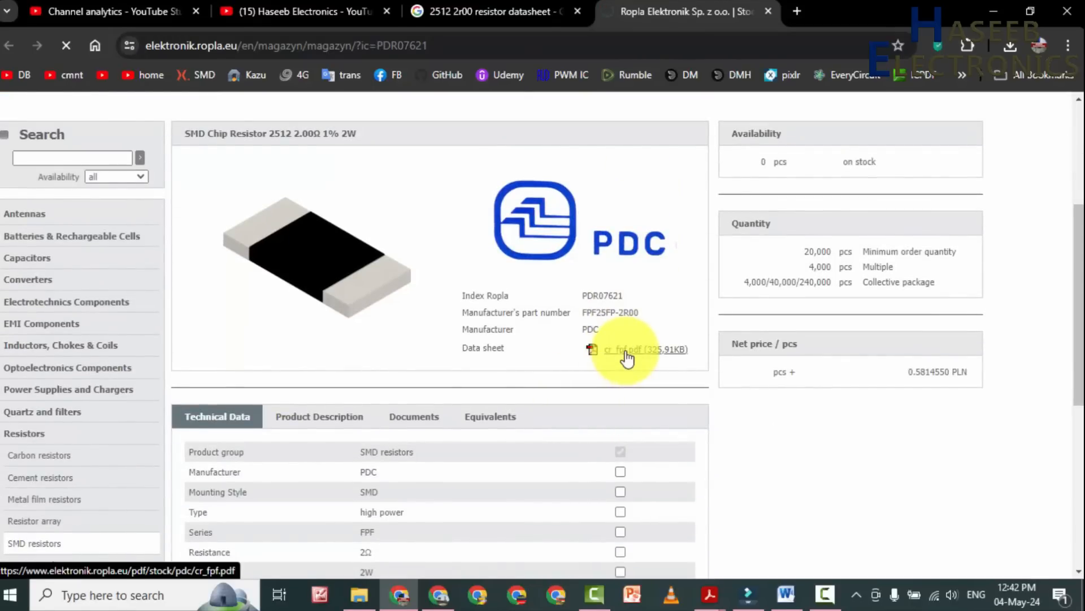
pyautogui.click(622, 349)
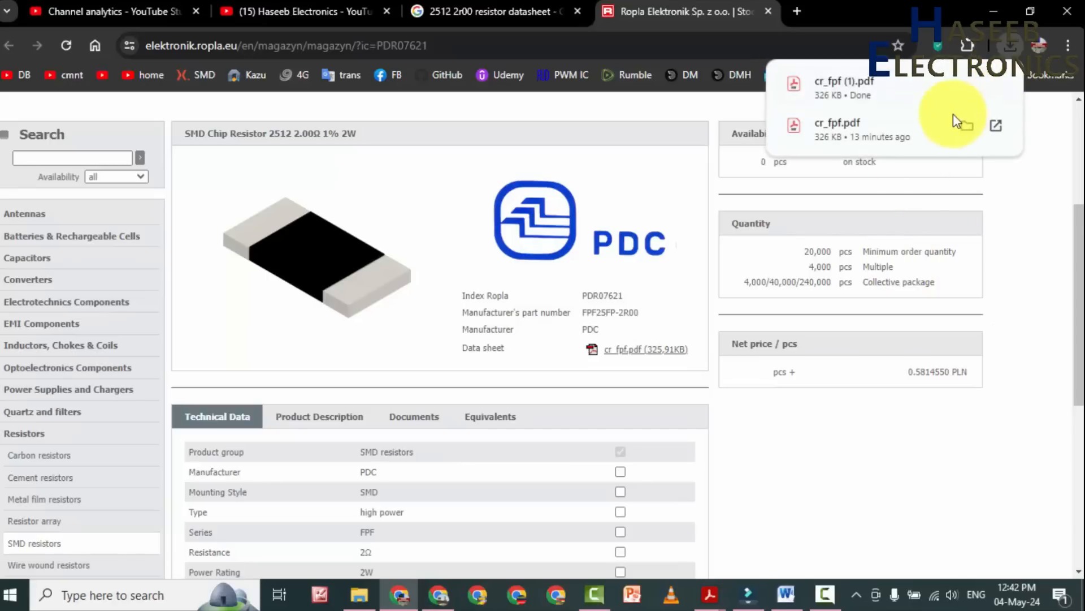
pyautogui.click(837, 122)
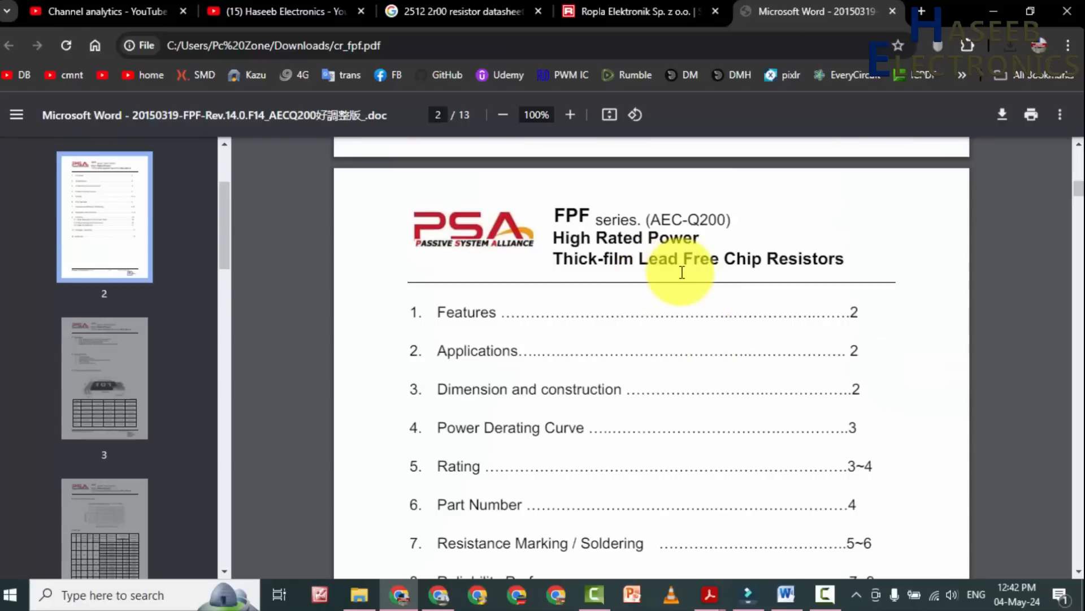
# - Scroll through the FPF chip resistor datasheet in the PDF viewer
pyautogui.scroll(-3)
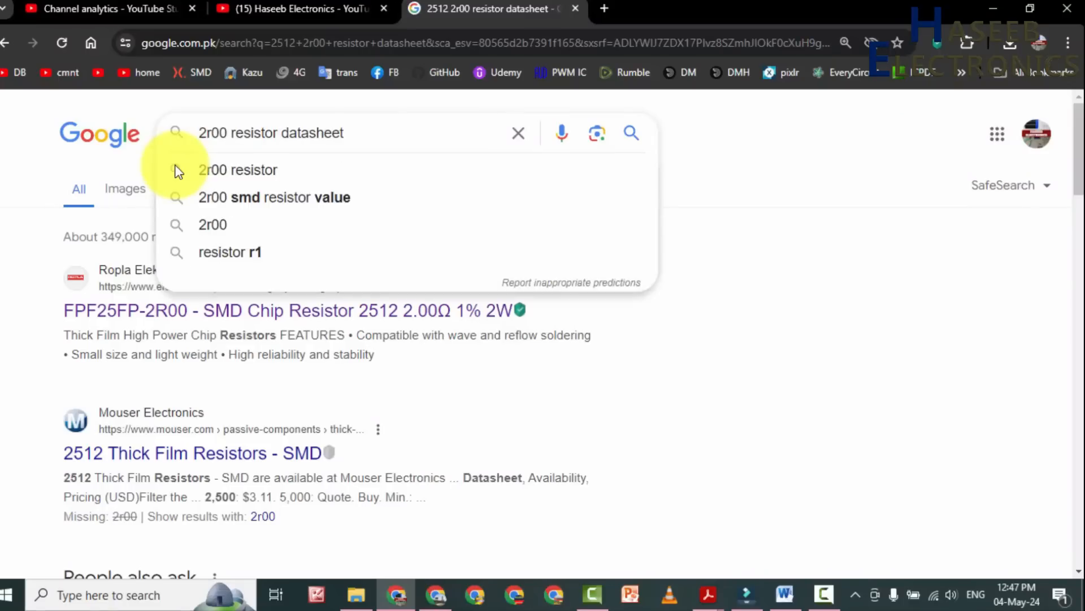
# - Search Google for '2010 1R50 resistor datasheet'
pyautogui.write('2010')
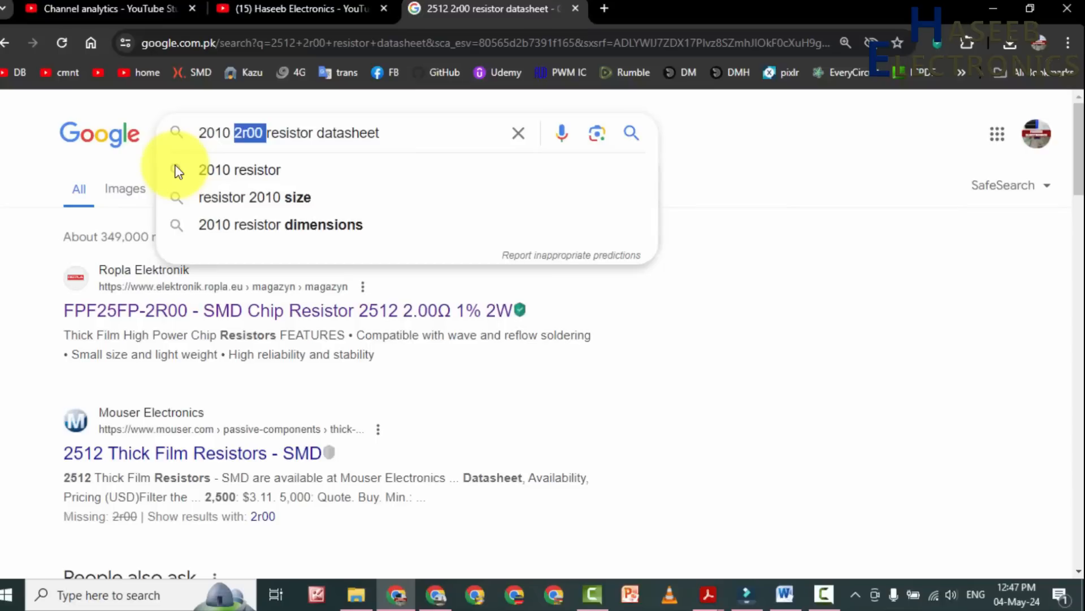
pyautogui.write('1R5')
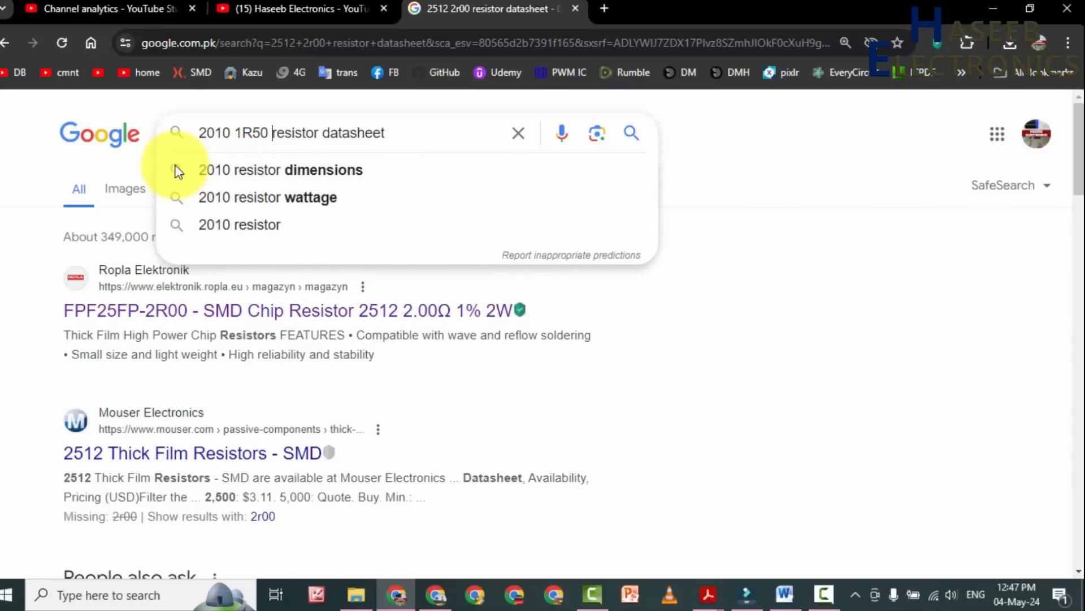
pyautogui.press('Enter')
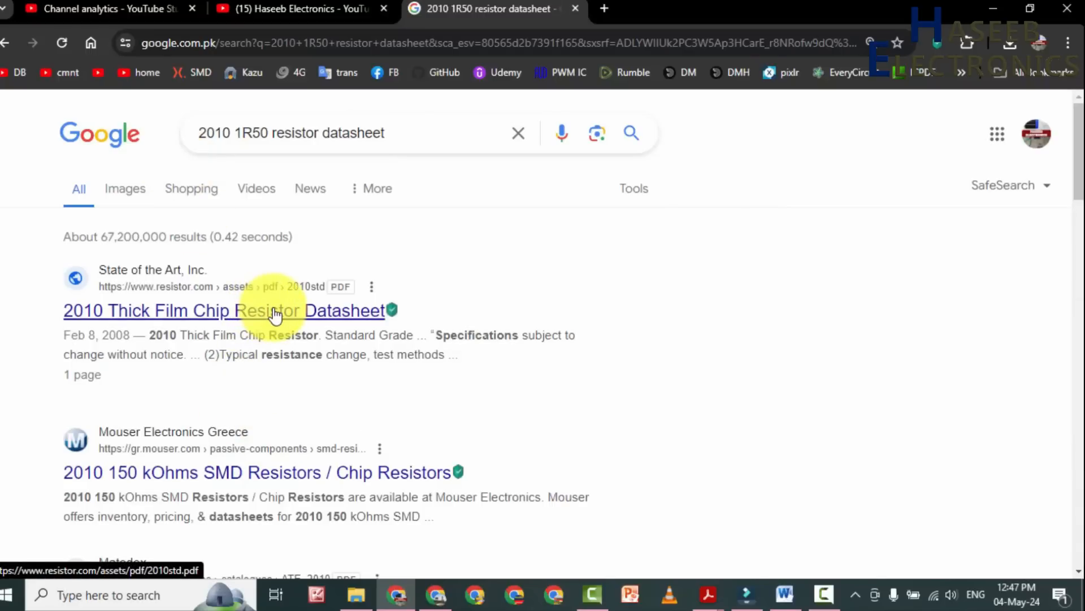
pyautogui.moveTo(301, 328)
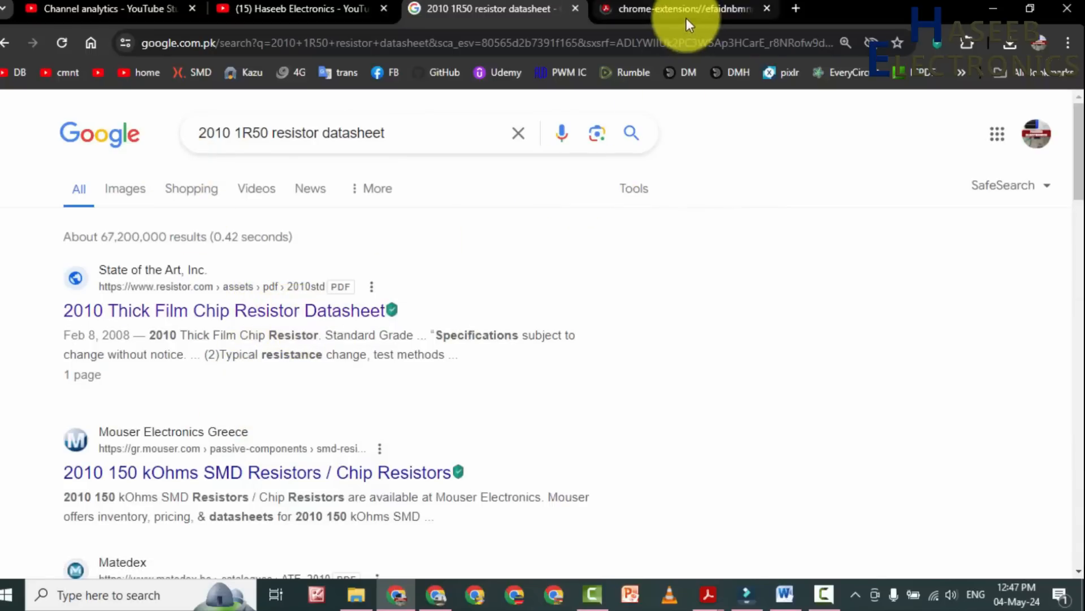
# - Switch to the 2010std.pdf datasheet and scroll to its part numbering and mechanical dimensions
pyautogui.click(223, 310)
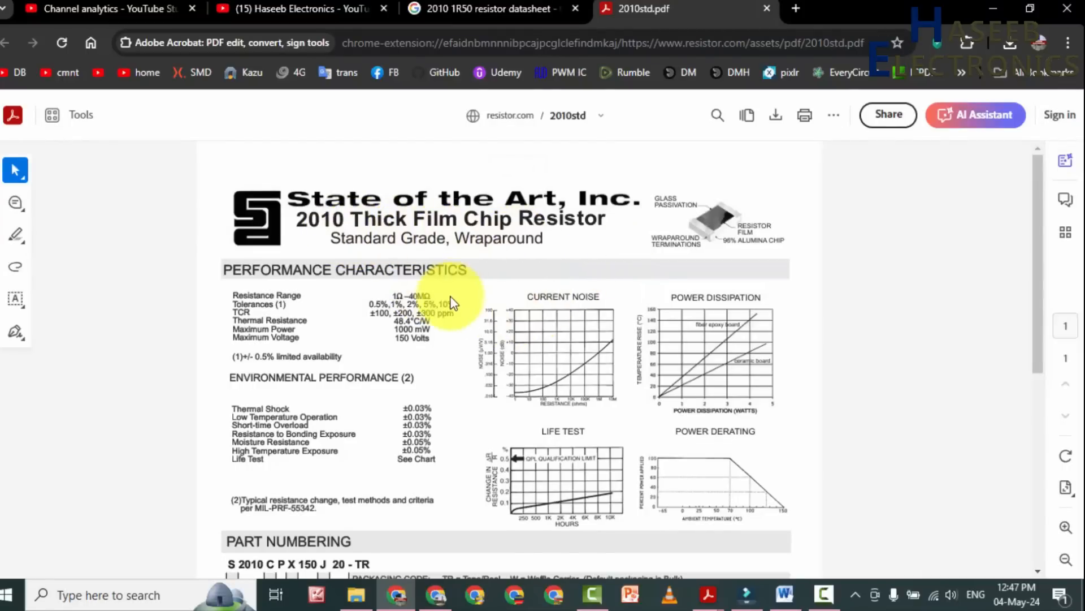
pyautogui.scroll(-3)
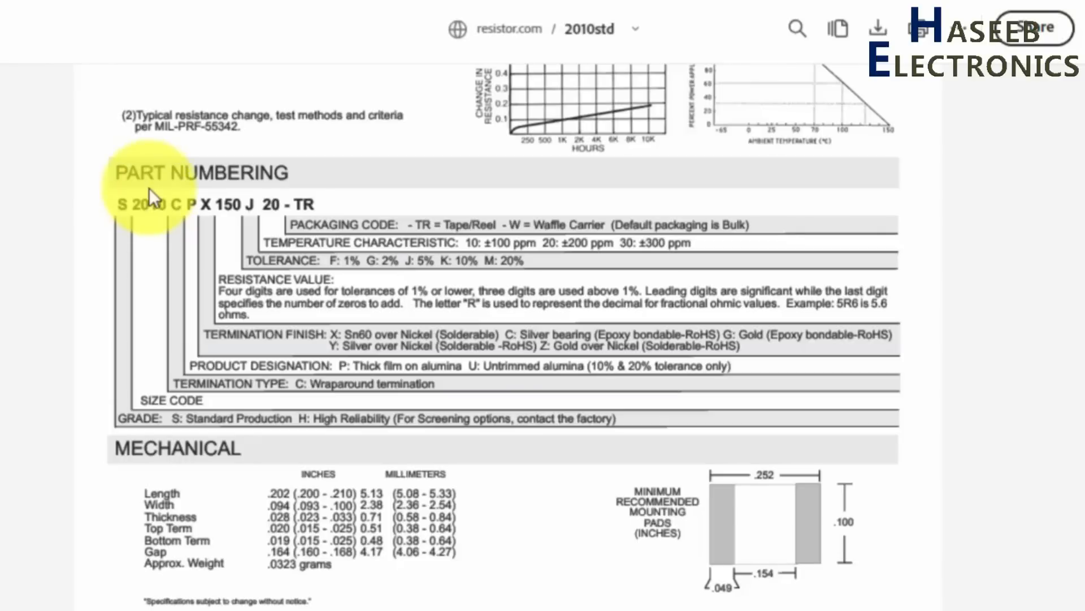
pyautogui.moveTo(192, 303)
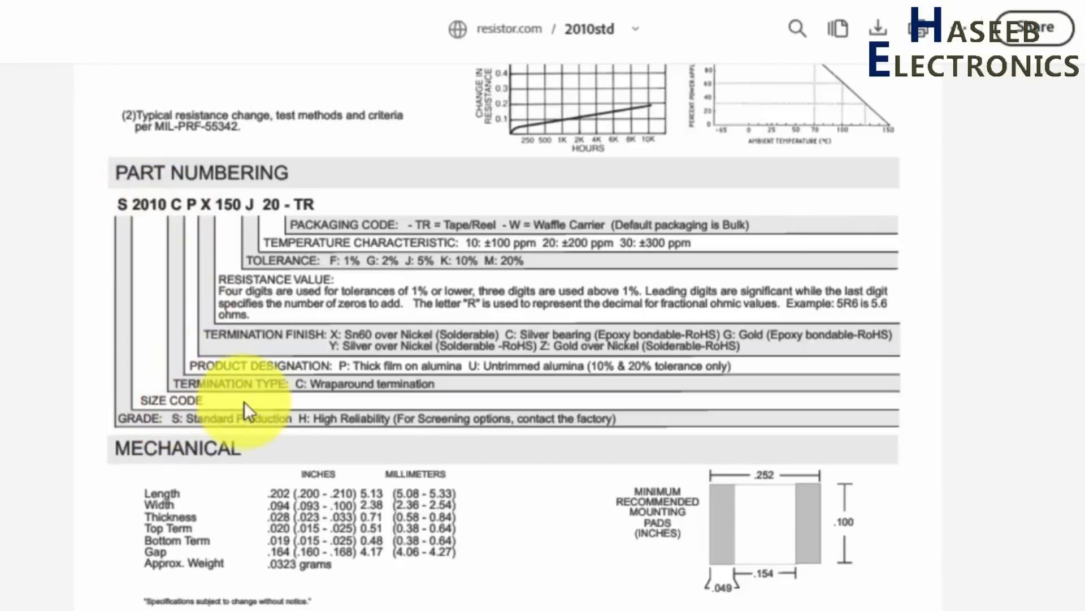
pyautogui.scroll(-3)
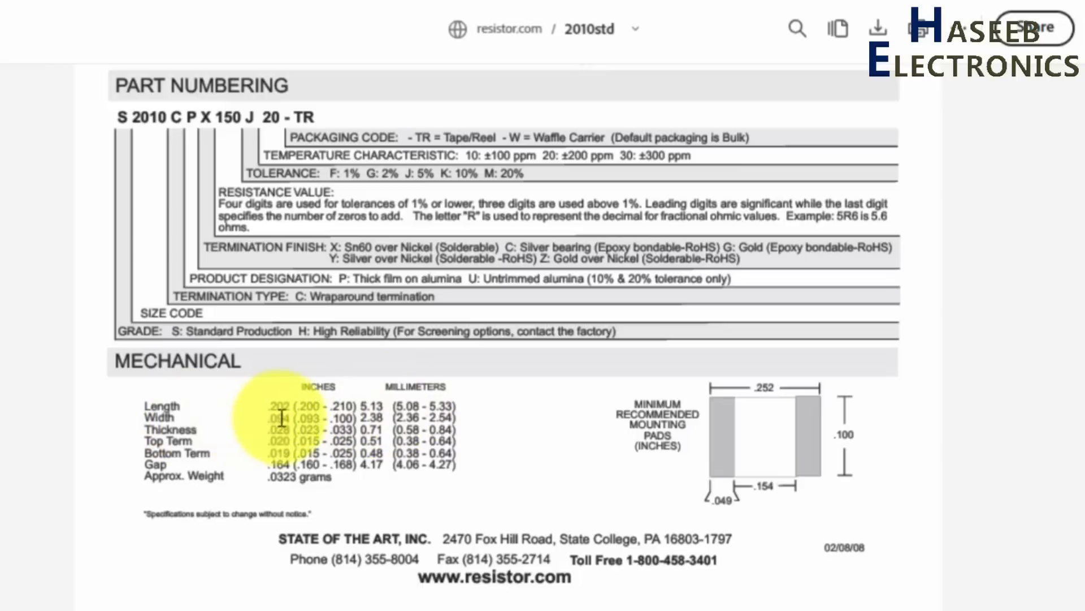
pyautogui.moveTo(352, 423)
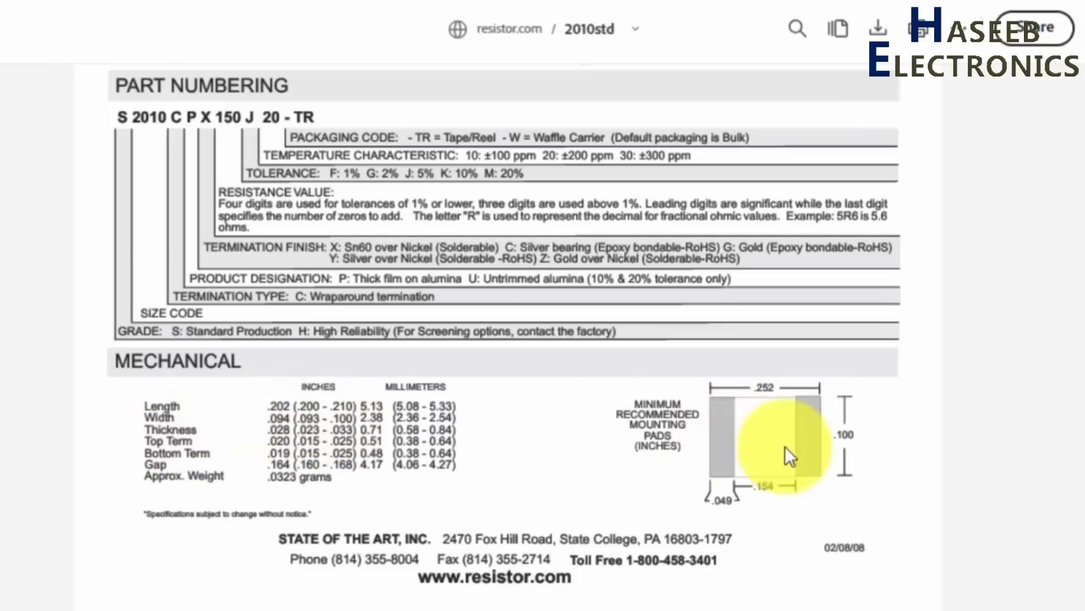
pyautogui.moveTo(550, 426)
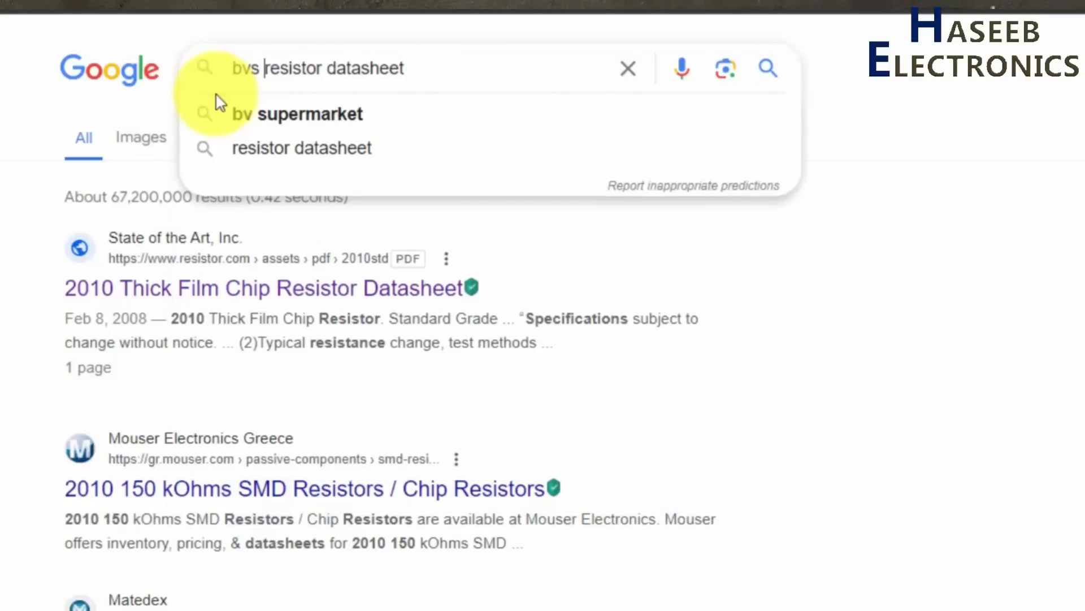
# - Search 'bvs r003 resistor datasheet' and open the Isabellenhütte ISA-WELD BVS PDF result
pyautogui.write('r00')
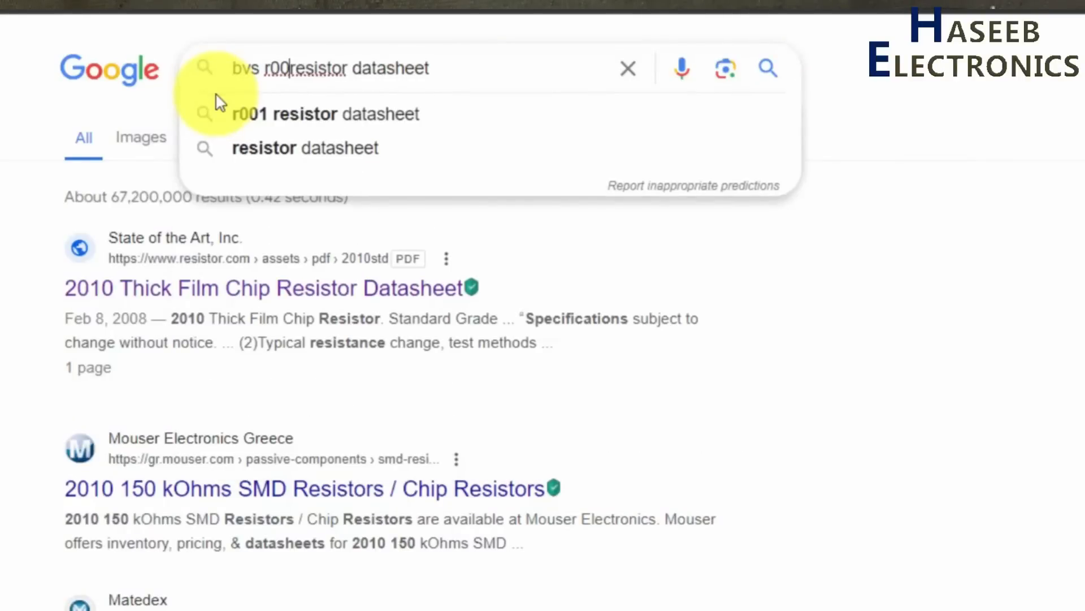
pyautogui.press('Enter')
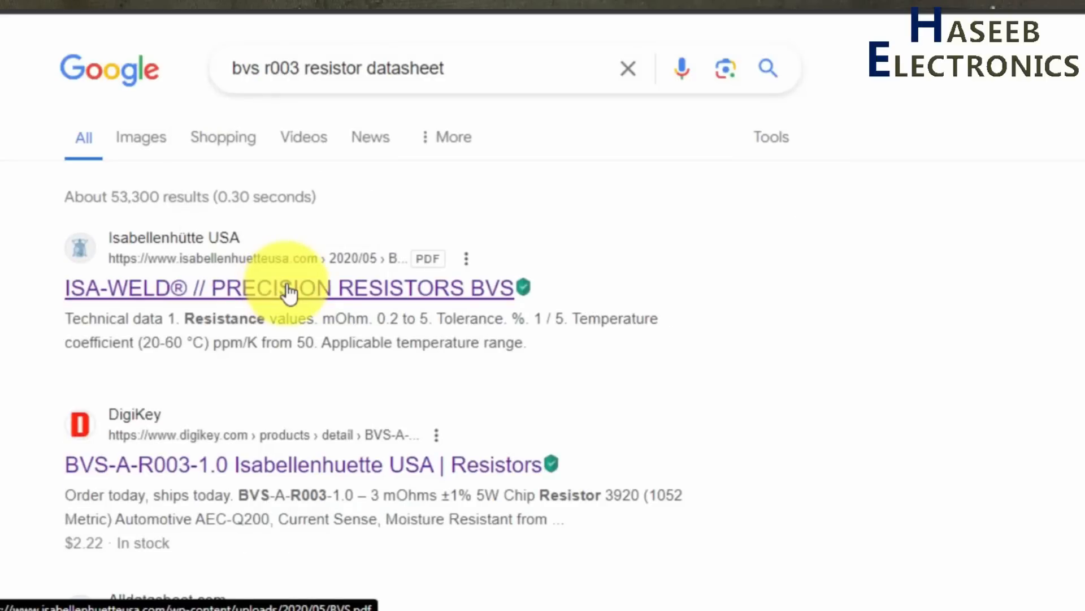
pyautogui.click(290, 289)
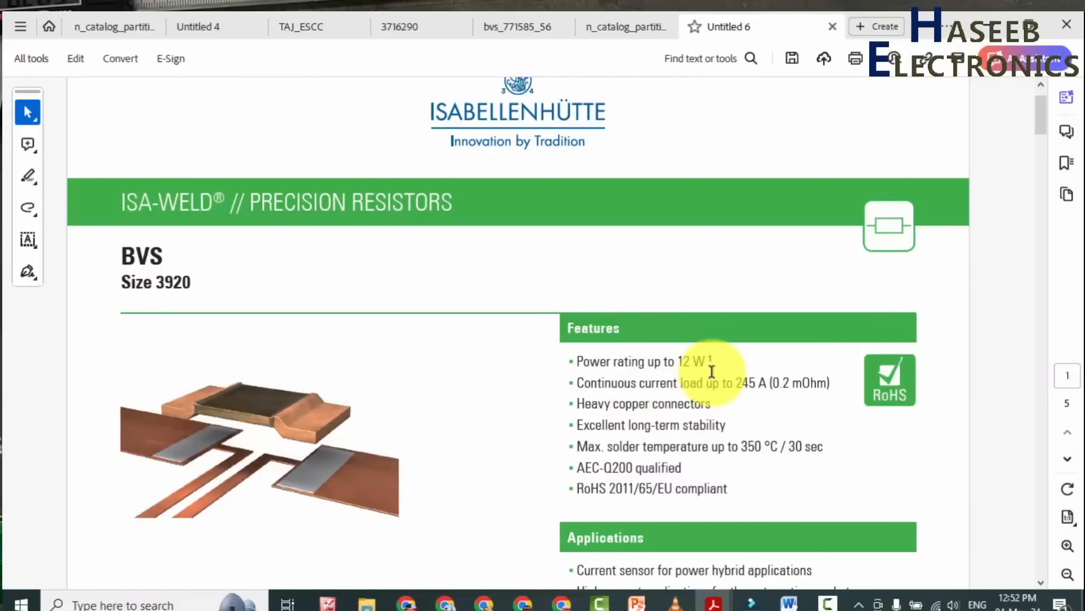
# - Scroll the BVS Size 3920 datasheet to its Features section with the 12 W power rating
pyautogui.scroll(-3)
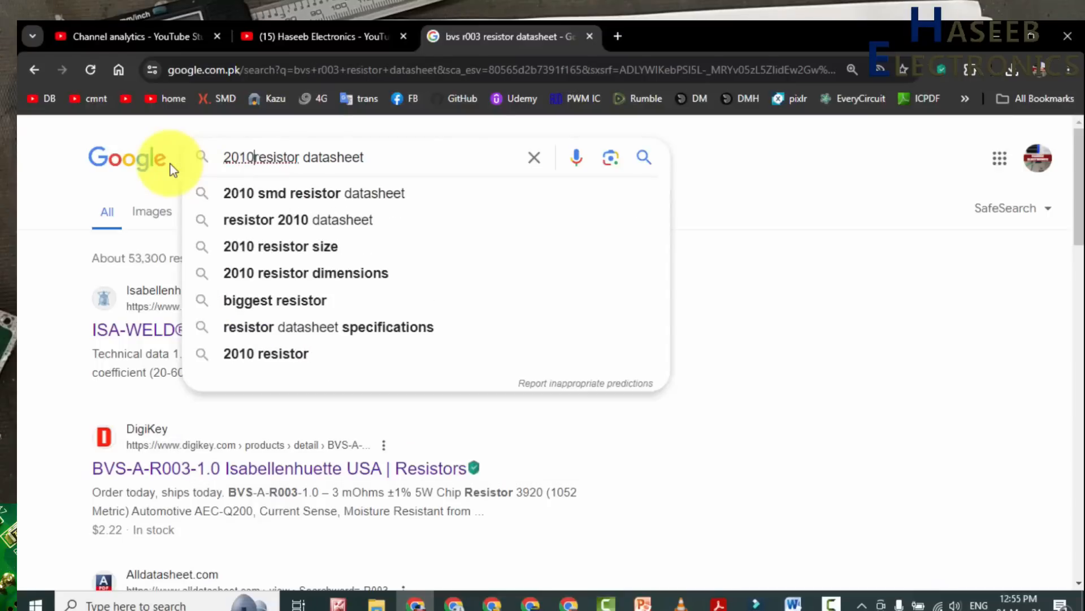
# - Search '2010 2L0 resistor datasheet' and open the Low Value Flat Chip Resistor PDF
pyautogui.write('" "')
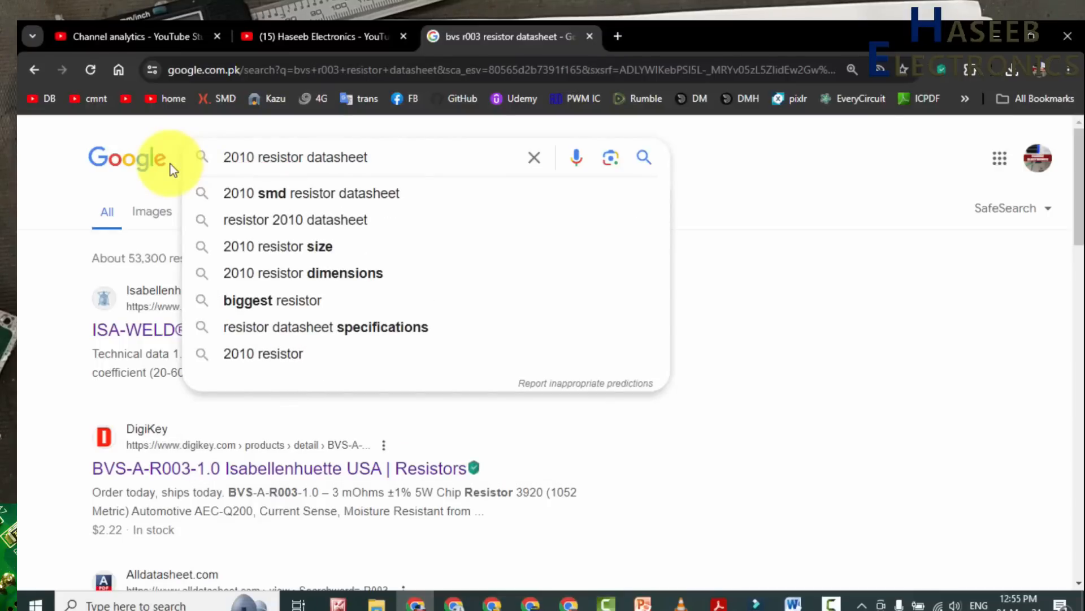
pyautogui.write('2l')
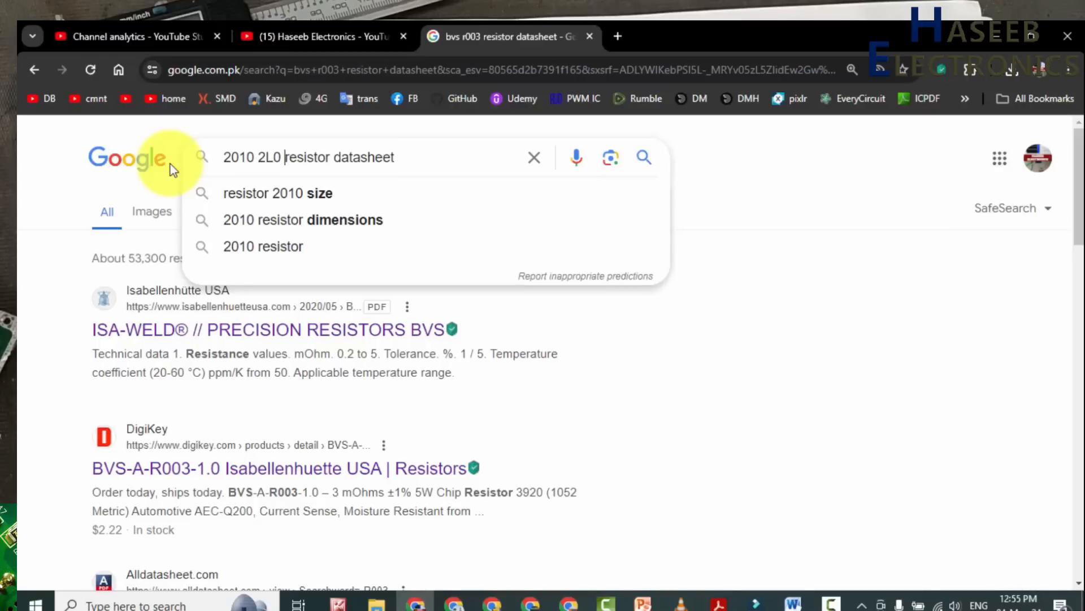
pyautogui.press('Enter')
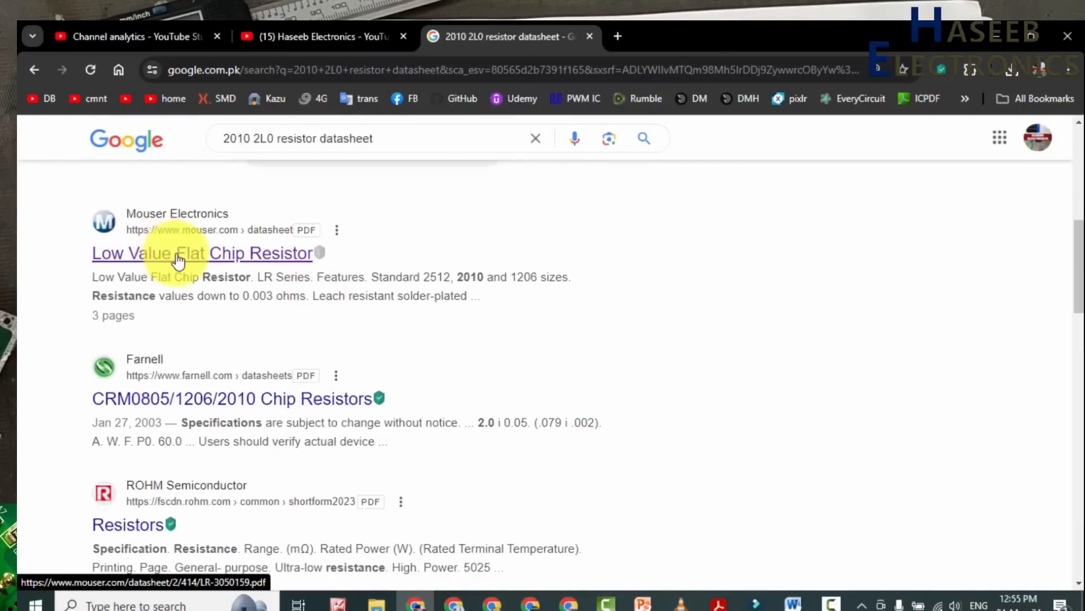
pyautogui.moveTo(214, 275)
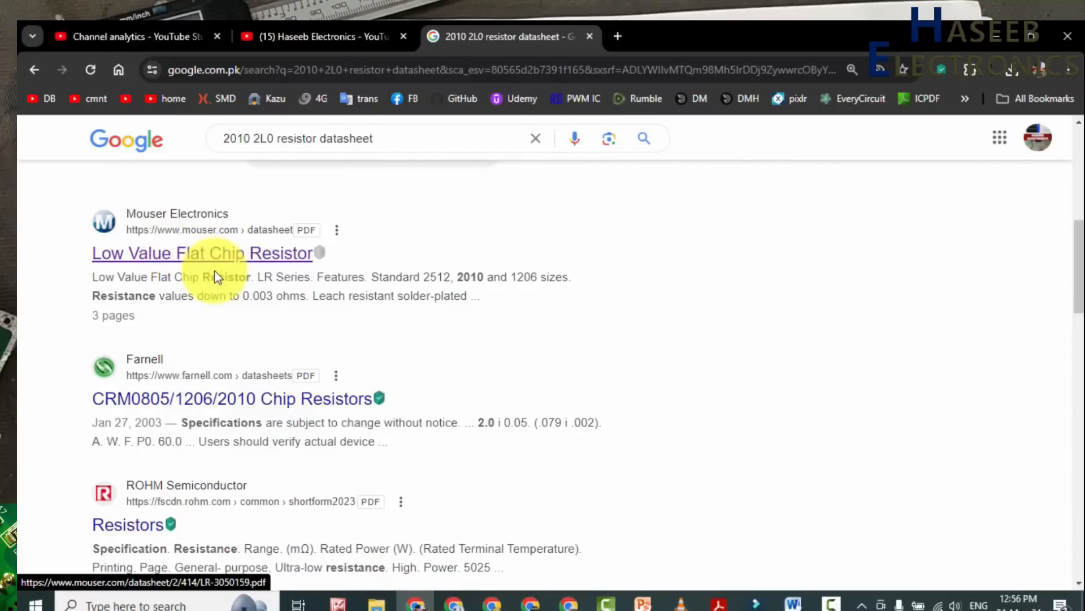
pyautogui.click(201, 252)
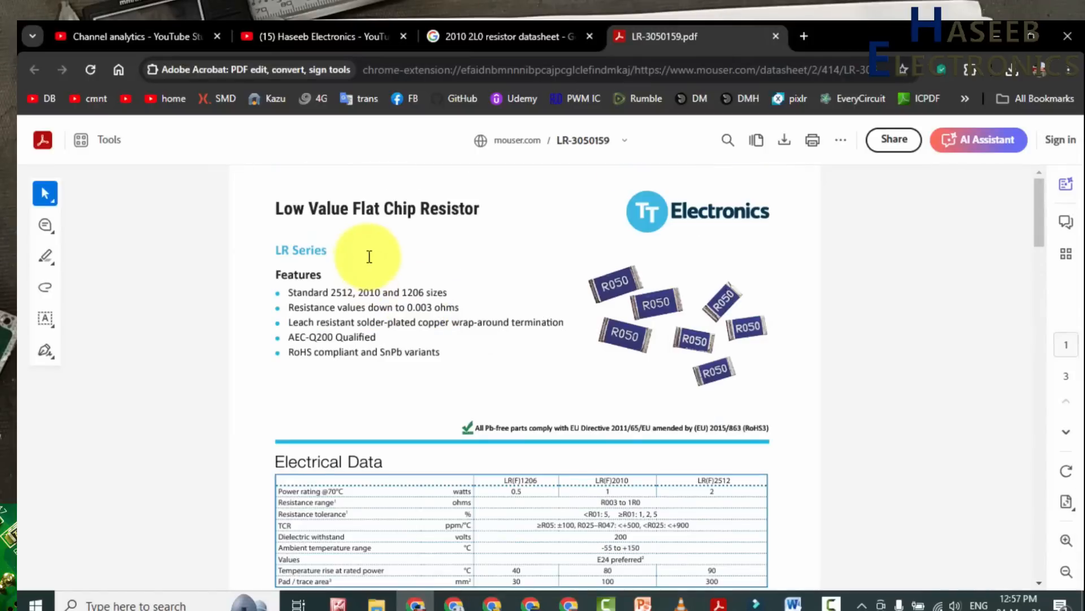
# - Scroll the LR Series datasheet to Physical Data and send it to the desktop Acrobat app
pyautogui.scroll(-3)
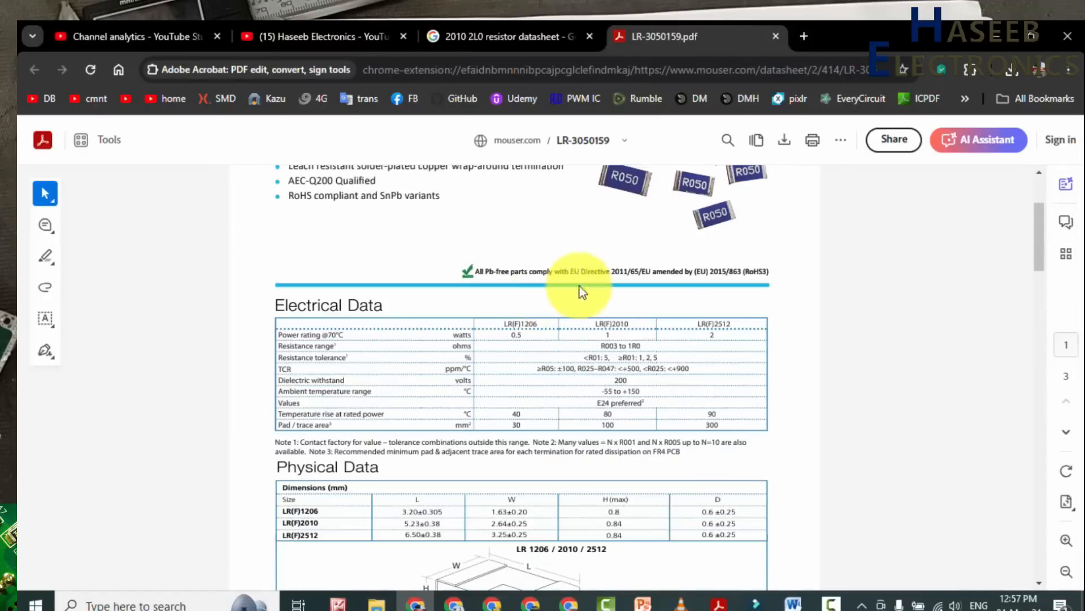
pyautogui.scroll(-3)
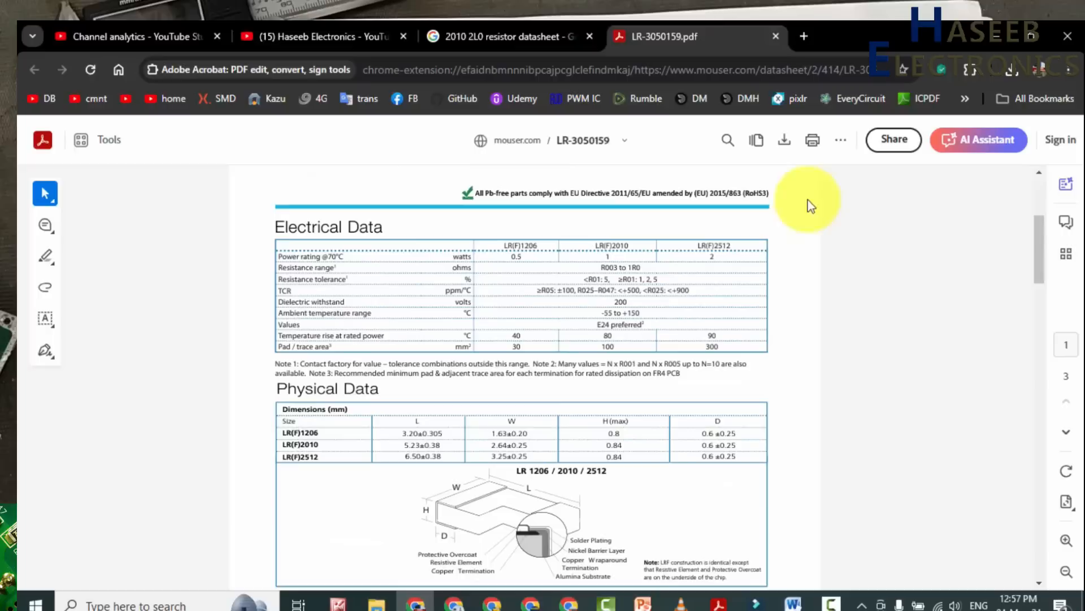
pyautogui.click(840, 139)
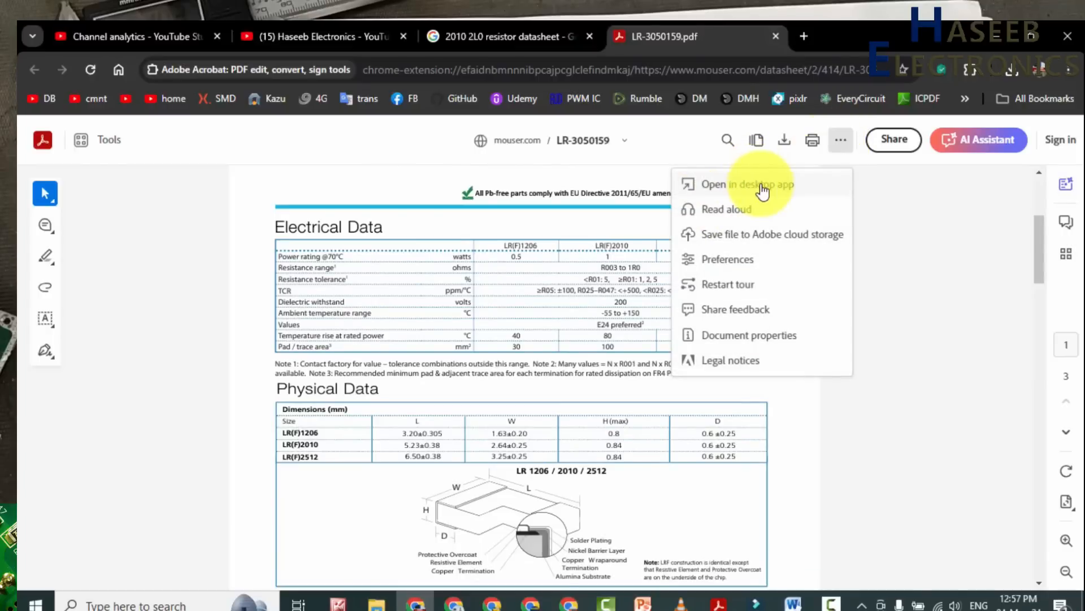
pyautogui.click(746, 184)
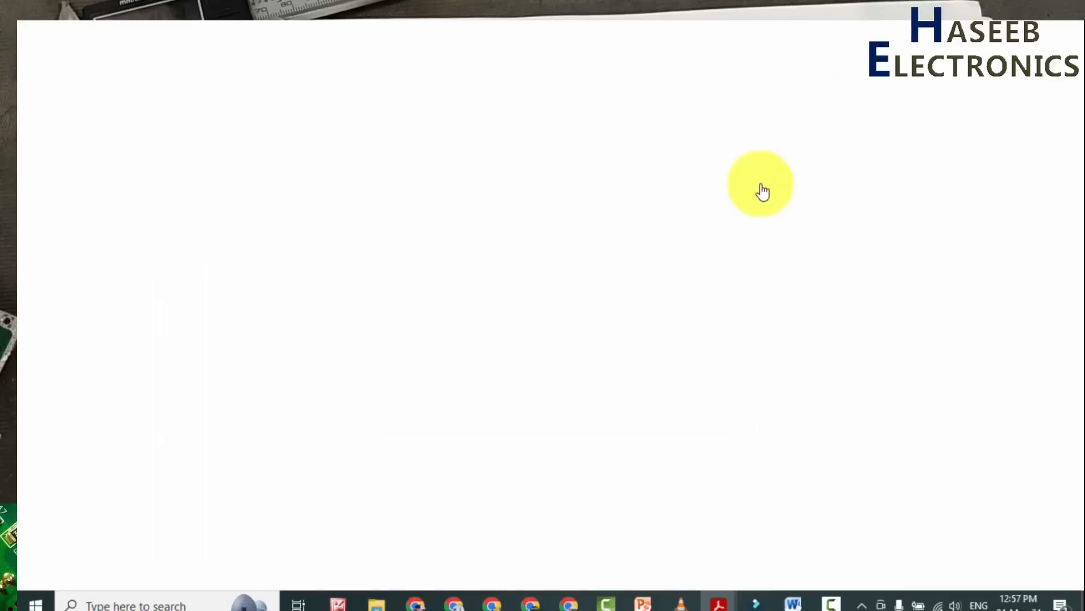